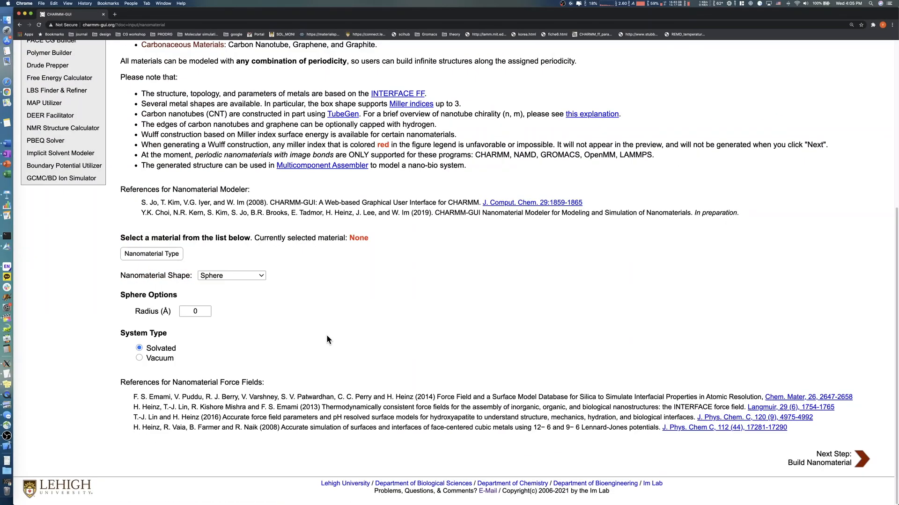
mouse_move(317, 333)
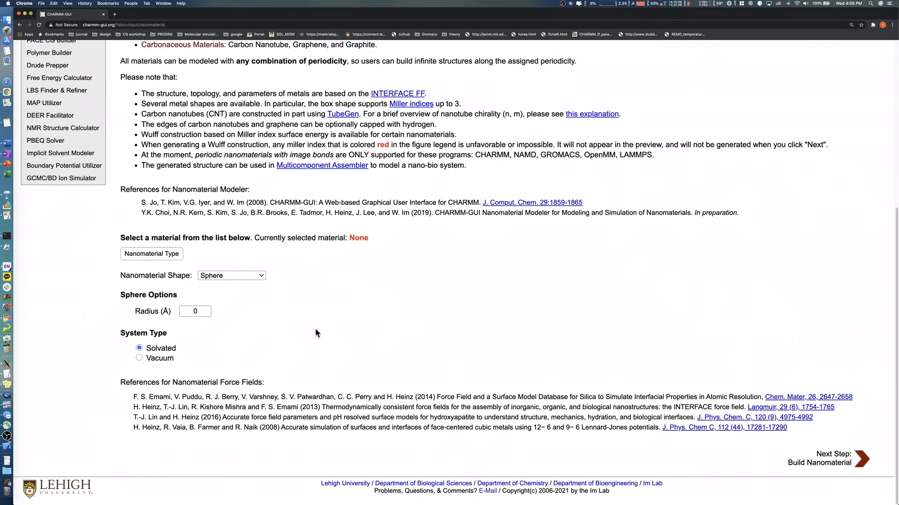
Step: Select Molybdenum Disulfide (MoS2) under Transition Metal Dichalcogenides as the nanomaterial type
click(151, 254)
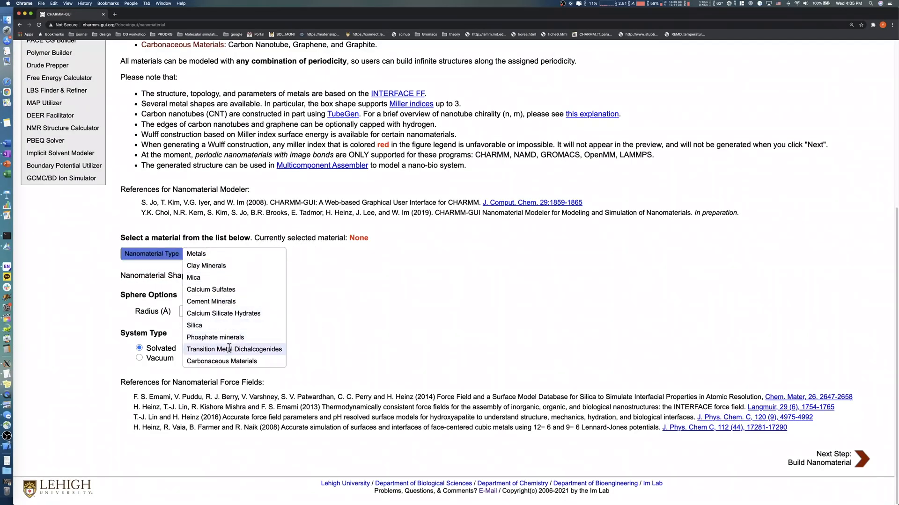
mouse_move(235, 349)
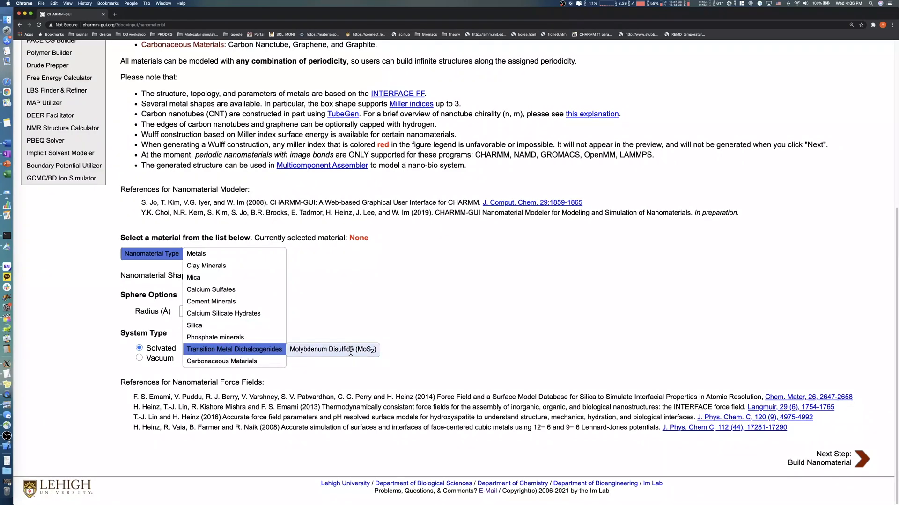
click(332, 349)
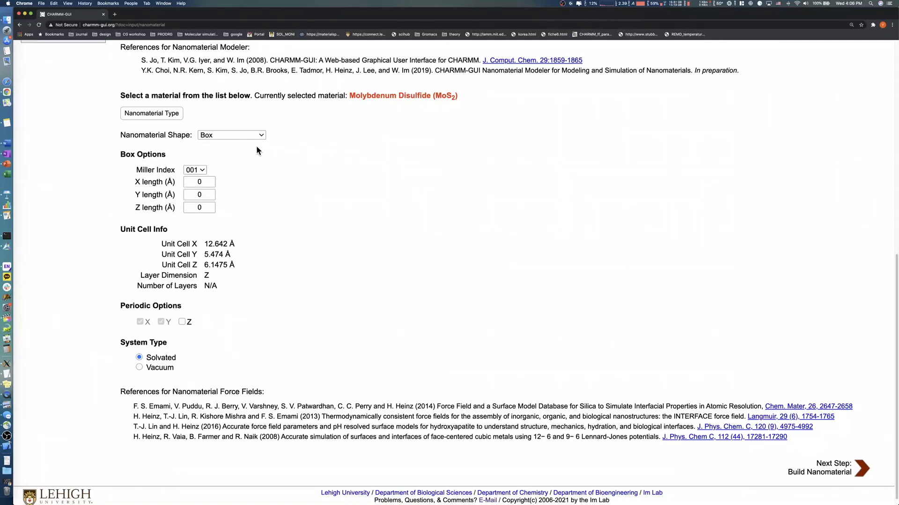
mouse_move(264, 151)
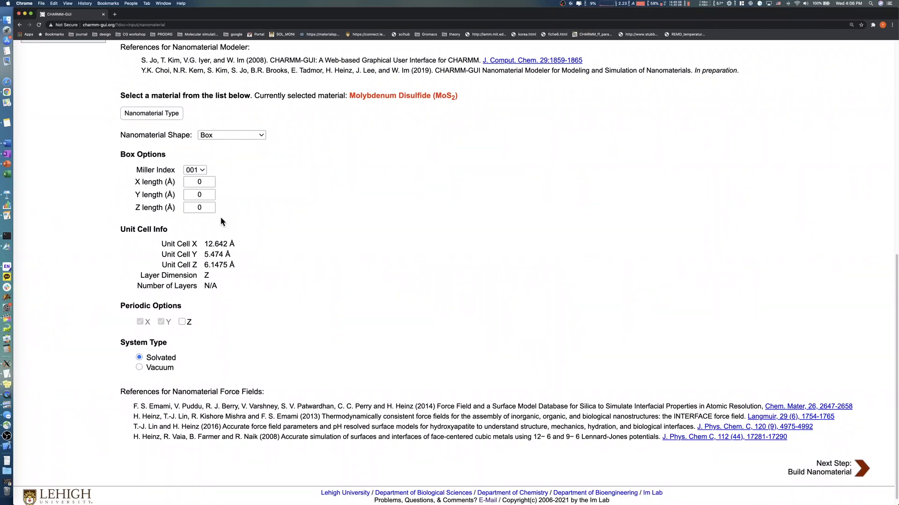
Step: Set the box X and Y lengths to 50 Å and Z length to 10 Å
text(50)
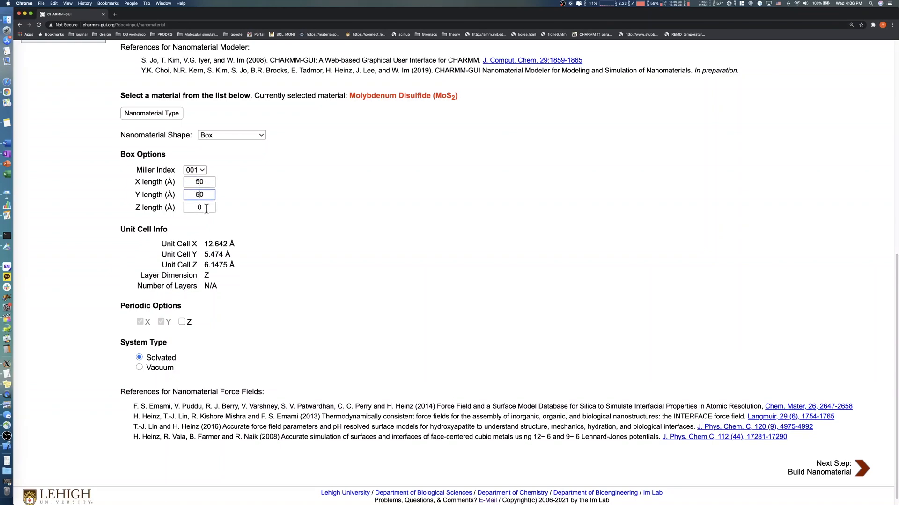
text(6)
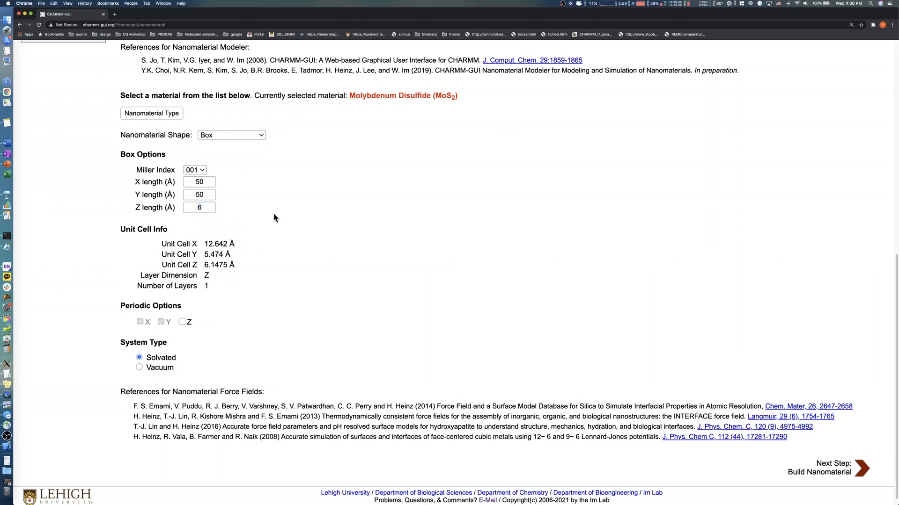
mouse_move(198, 300)
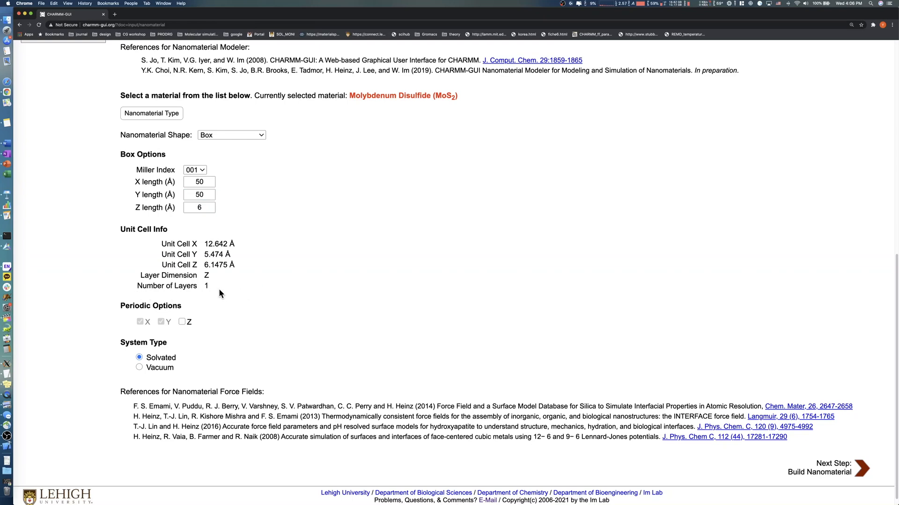
mouse_move(217, 251)
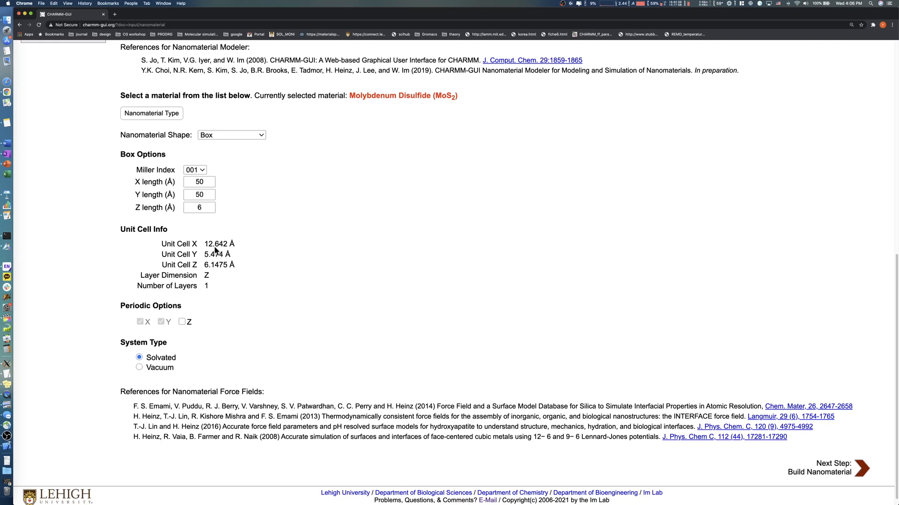
text(10)
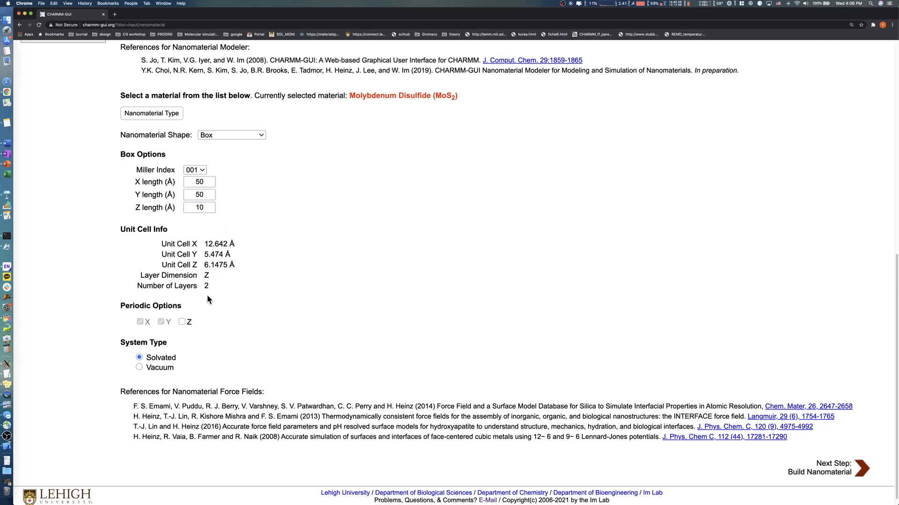
mouse_move(209, 295)
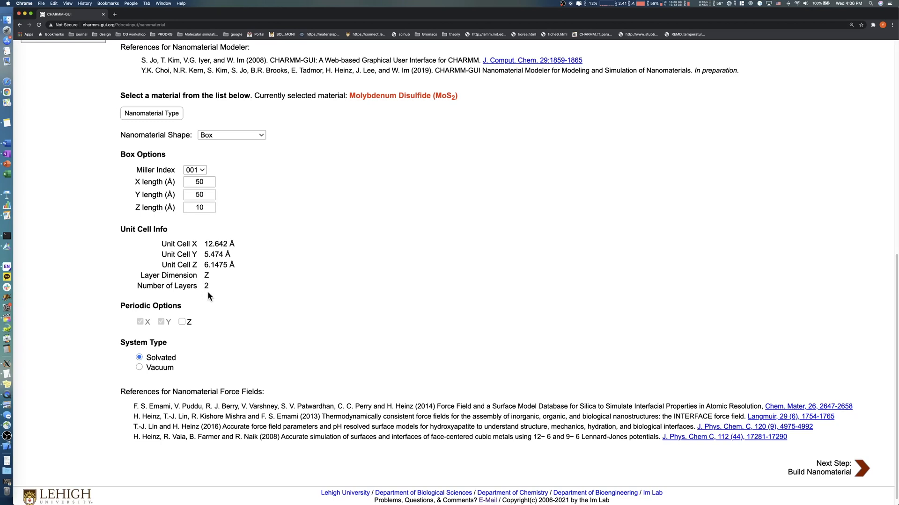
mouse_move(218, 296)
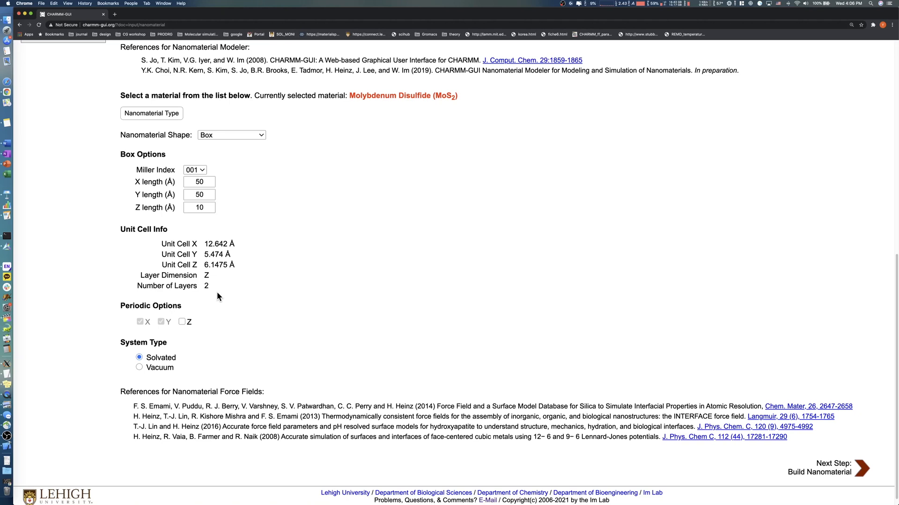
mouse_move(219, 315)
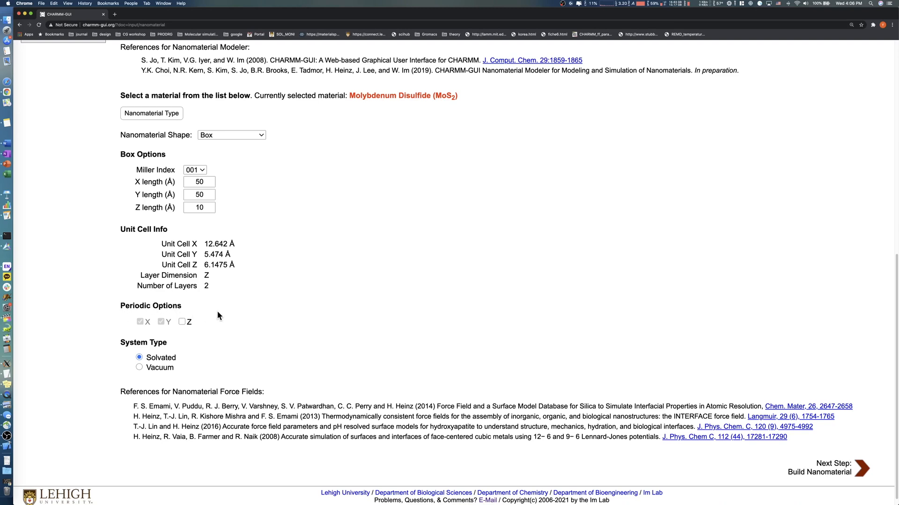
mouse_move(218, 330)
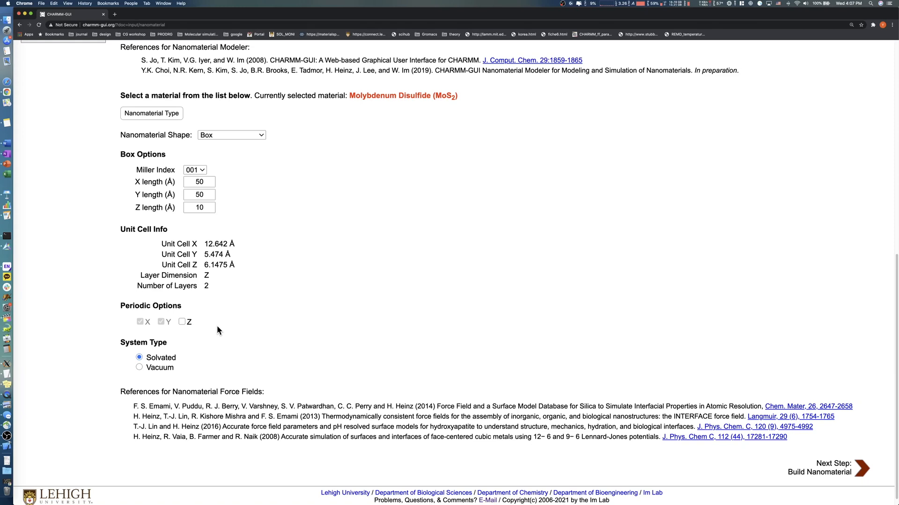
mouse_move(181, 364)
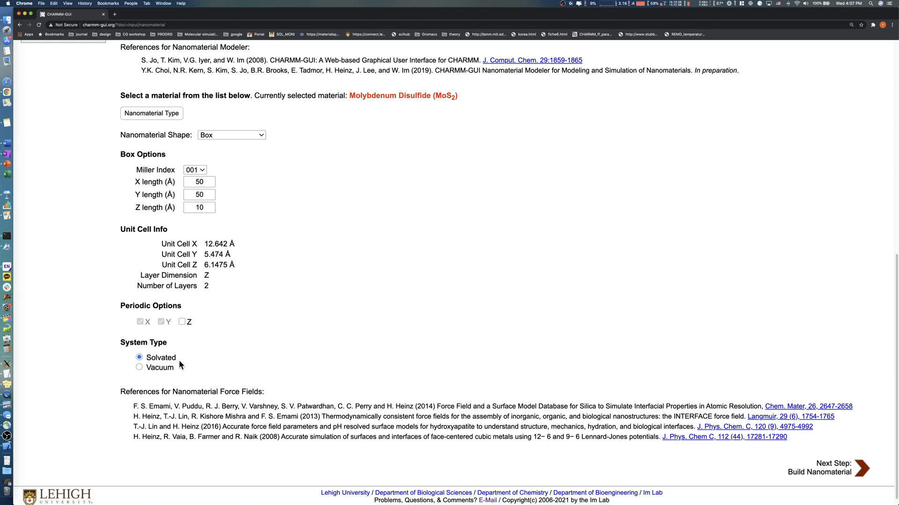
mouse_move(193, 364)
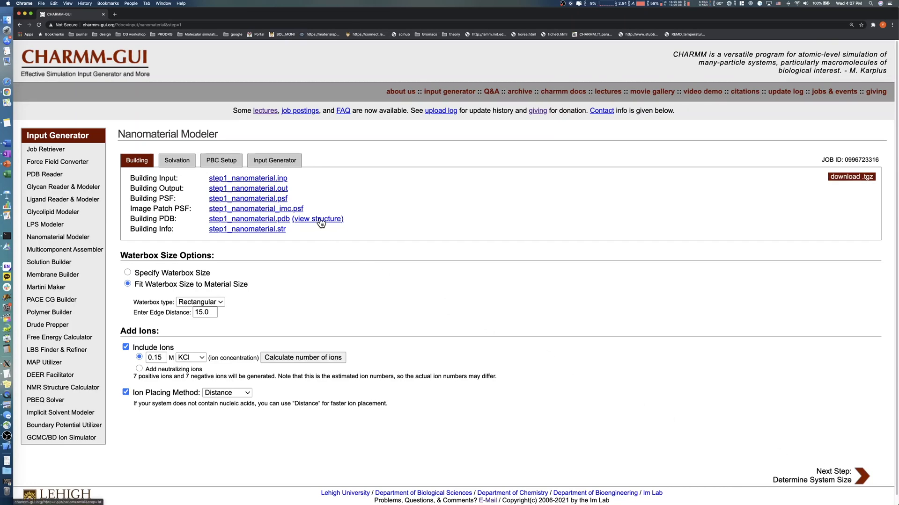
Step: Set a 20.0 Å waterbox edge distance with neutralizing ions only, then submit
click(318, 218)
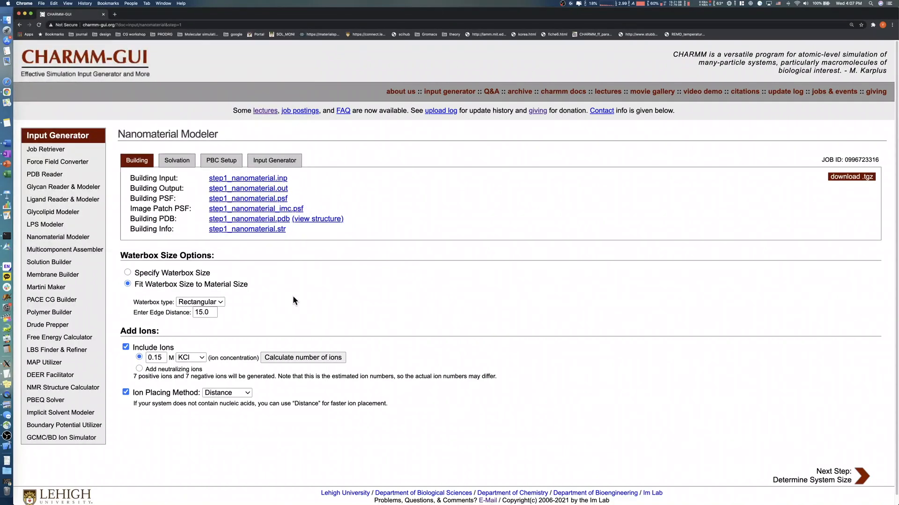
mouse_move(221, 265)
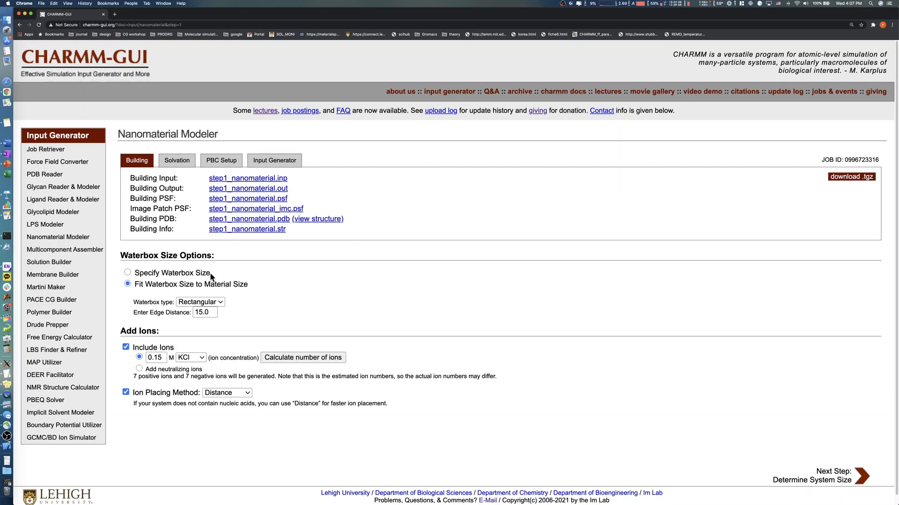
mouse_move(257, 289)
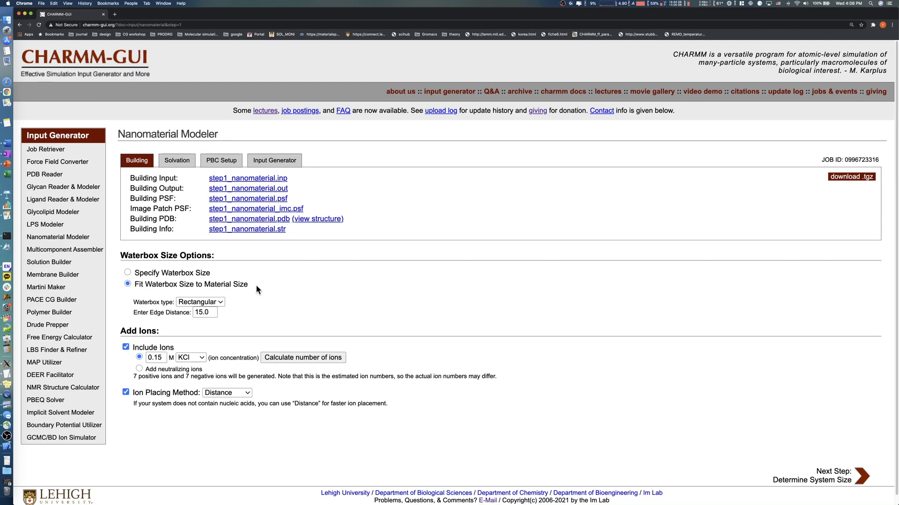
mouse_move(260, 285)
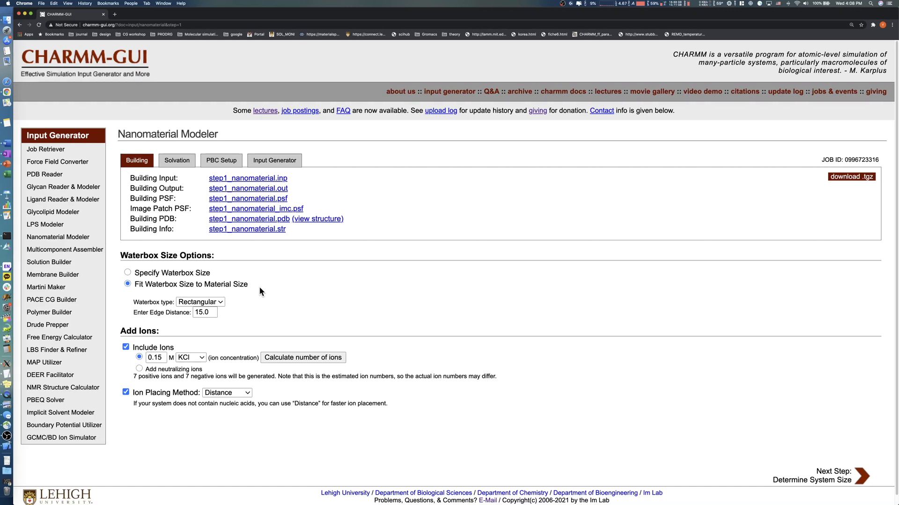
click(204, 313)
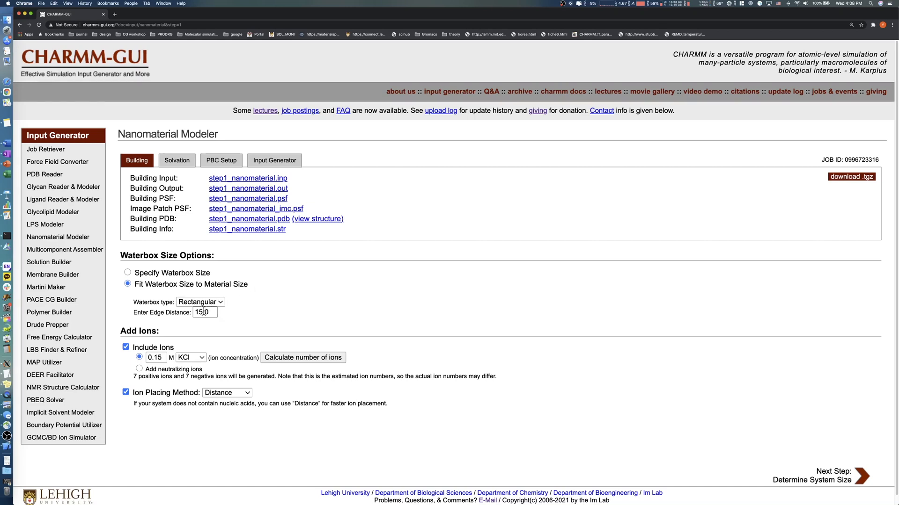
text(20.0)
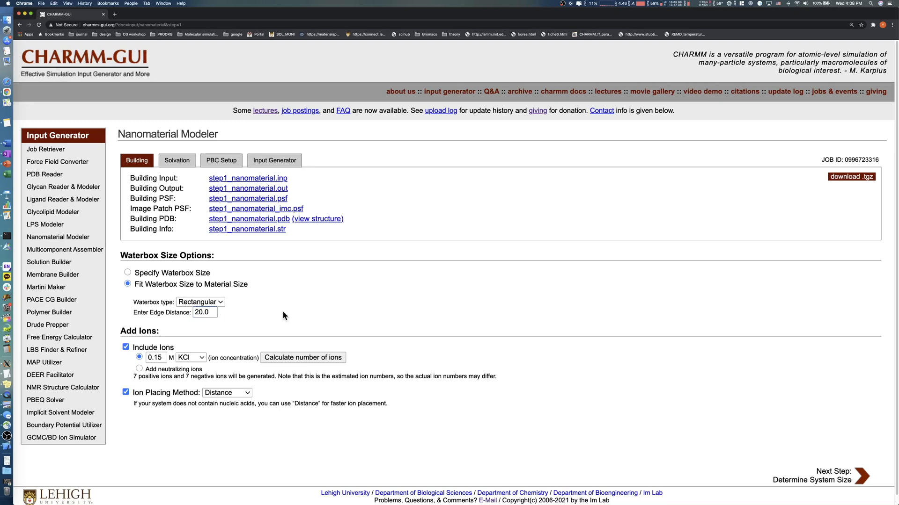
mouse_move(164, 342)
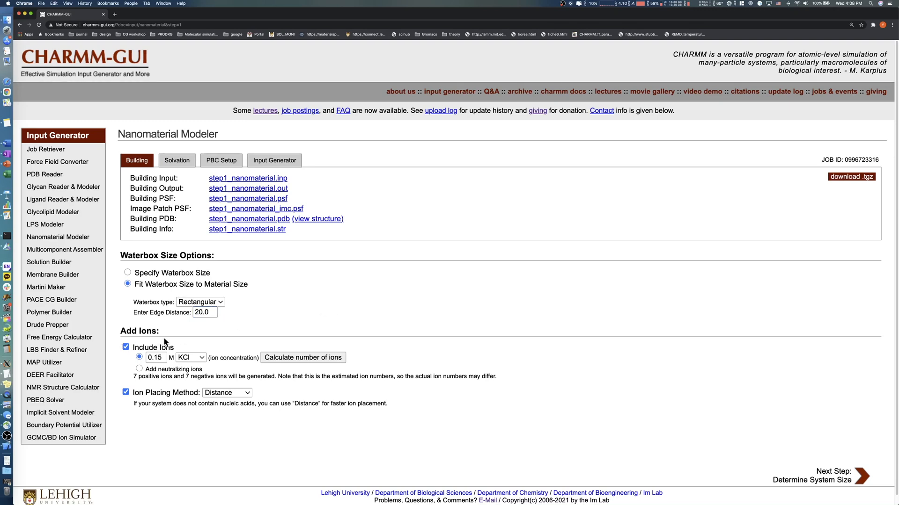
click(139, 369)
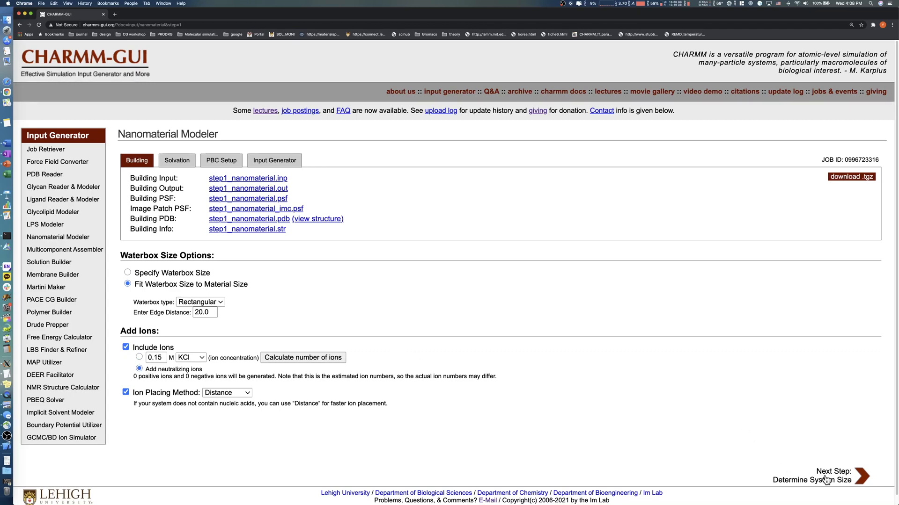
click(863, 477)
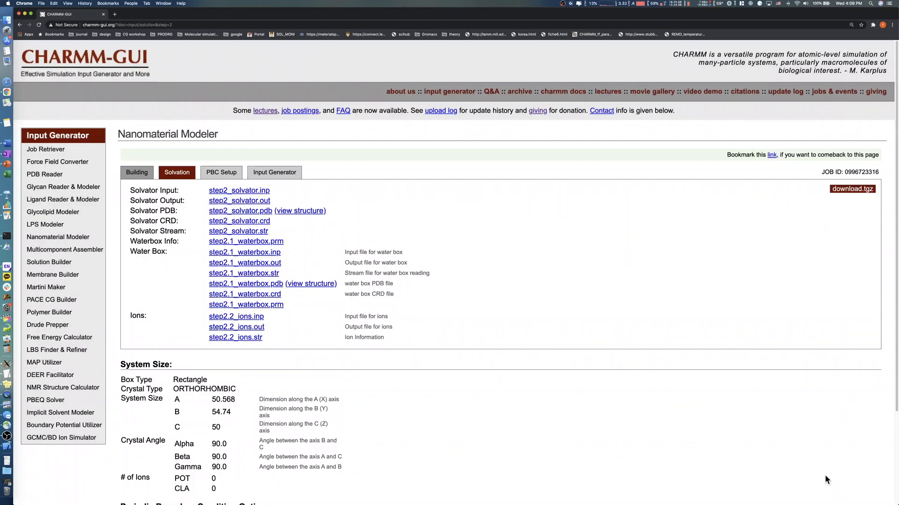
mouse_move(769, 470)
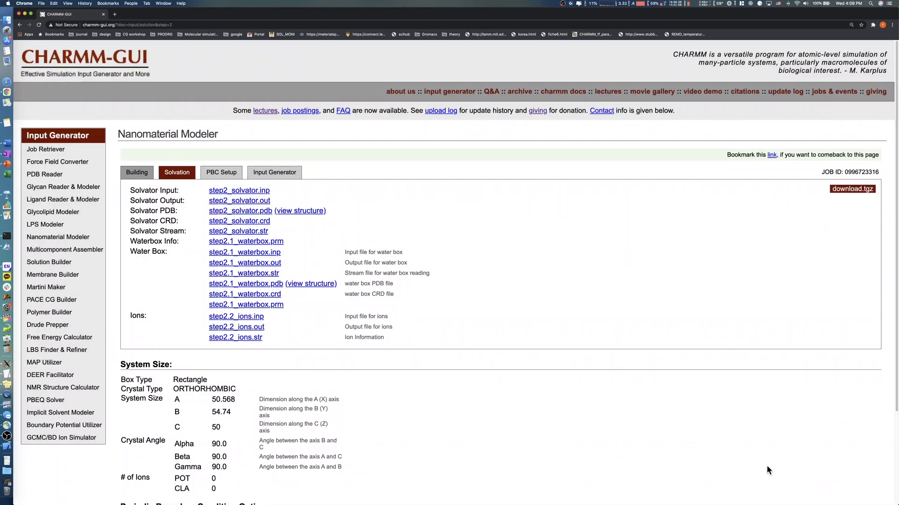
mouse_move(313, 223)
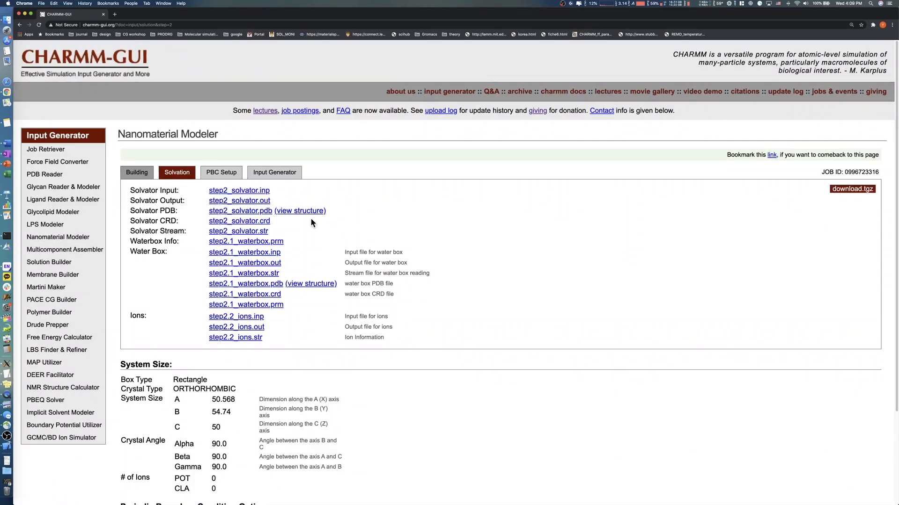
Step: Review the solvated box size and proceed to periodic boundary condition setup
click(300, 211)
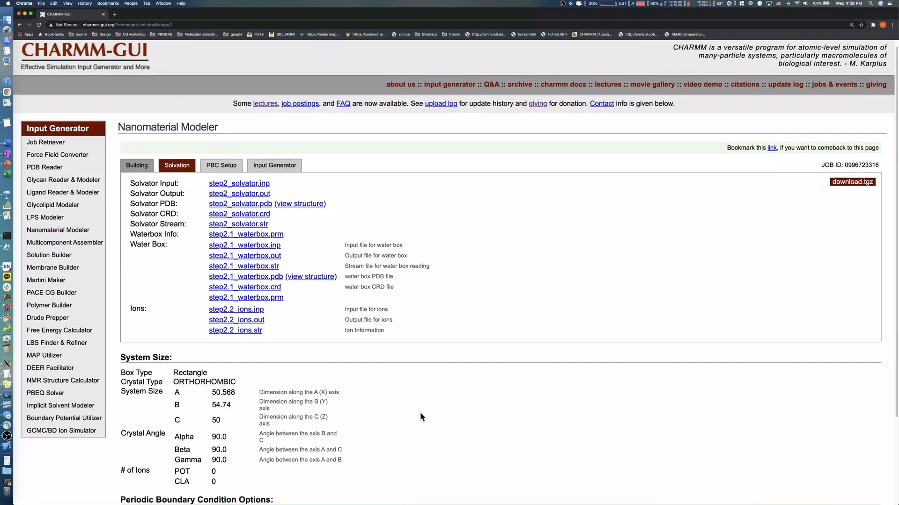
scroll(down, 3)
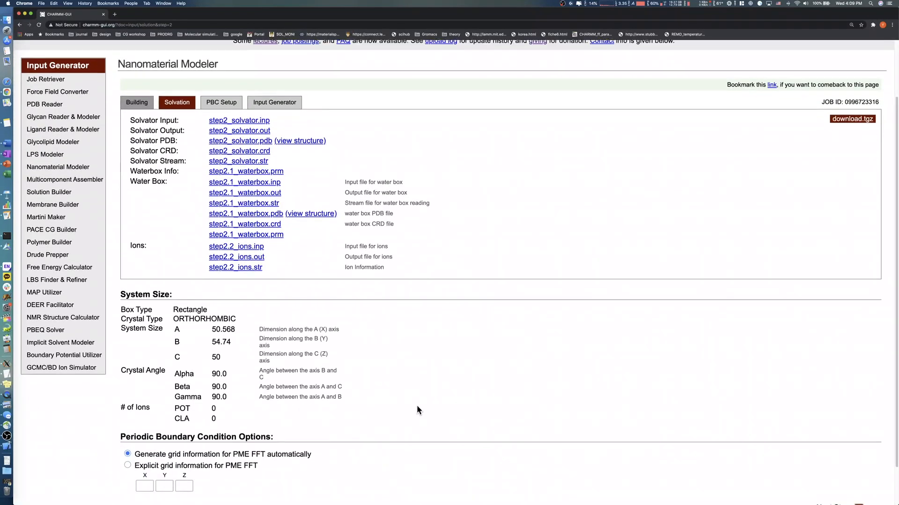
scroll(down, 3)
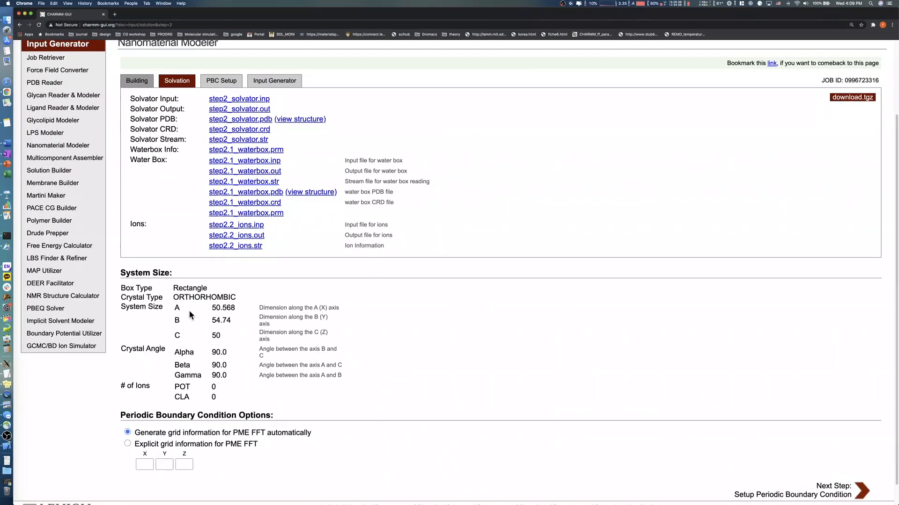
mouse_move(377, 347)
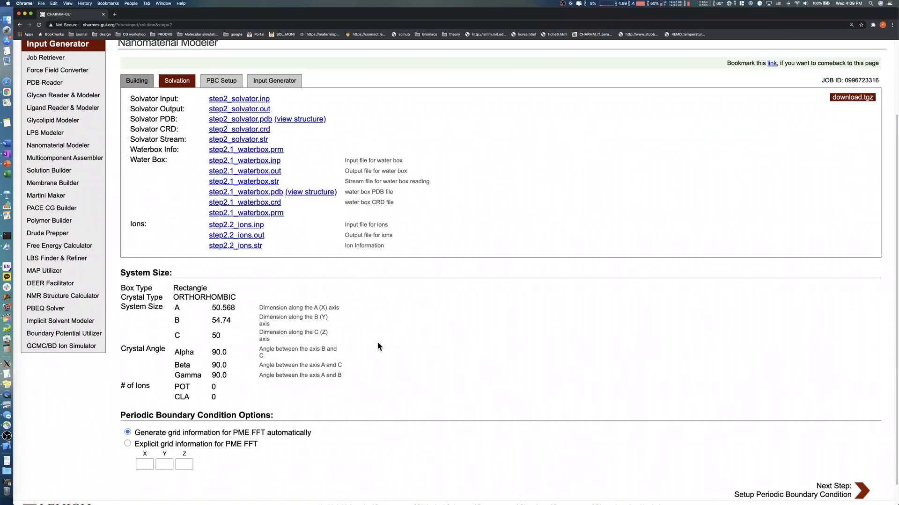
scroll(down, 3)
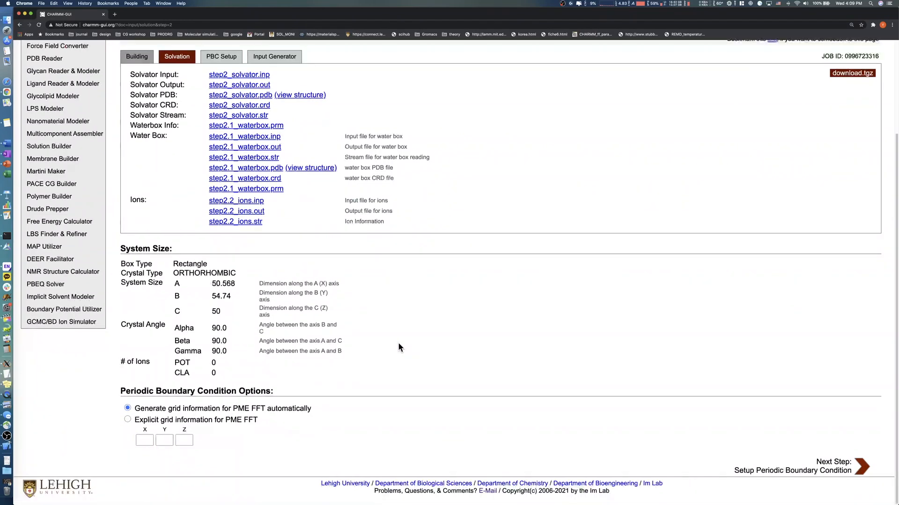
click(862, 465)
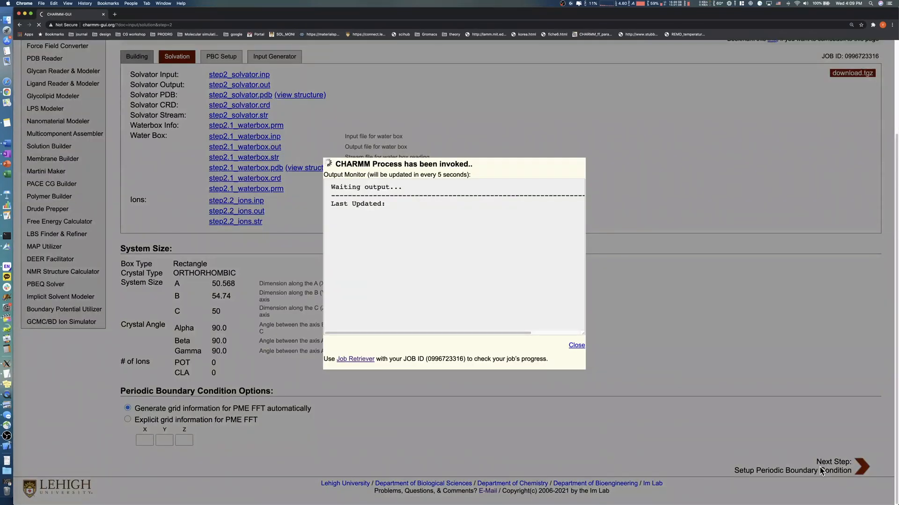
click(863, 471)
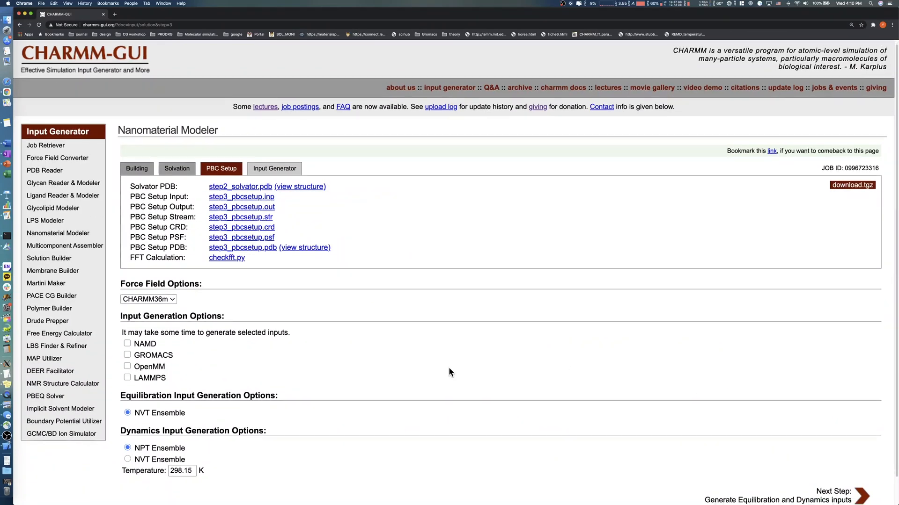
Step: Generate LAMMPS equilibration and dynamics inputs and save download.tgz to the nanomaterial folder
scroll(down, 3)
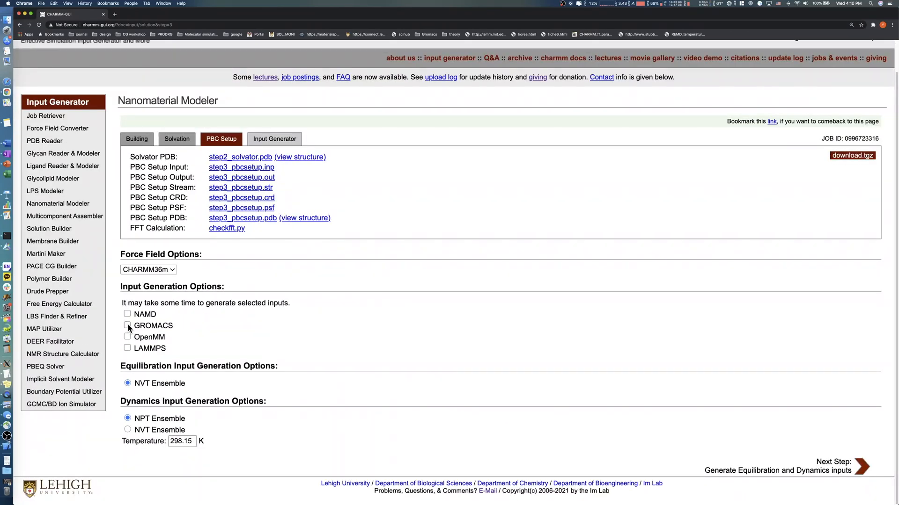
click(127, 348)
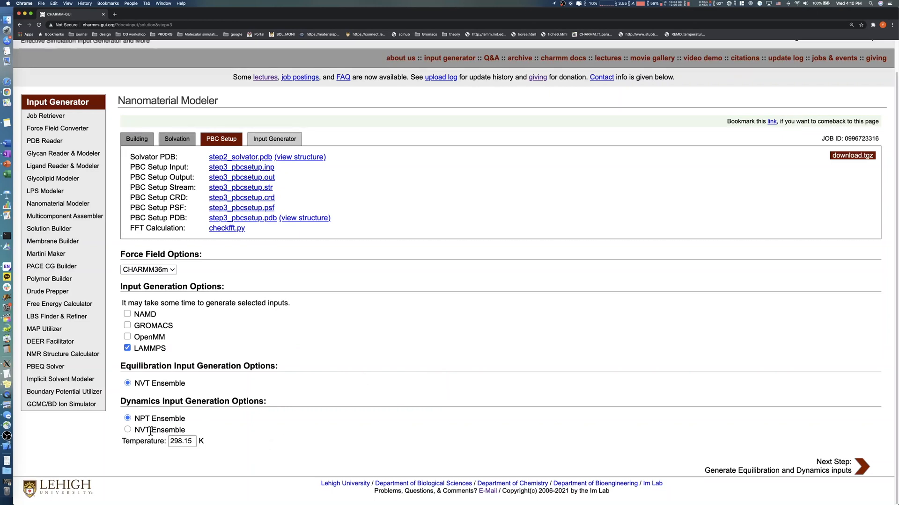
mouse_move(628, 456)
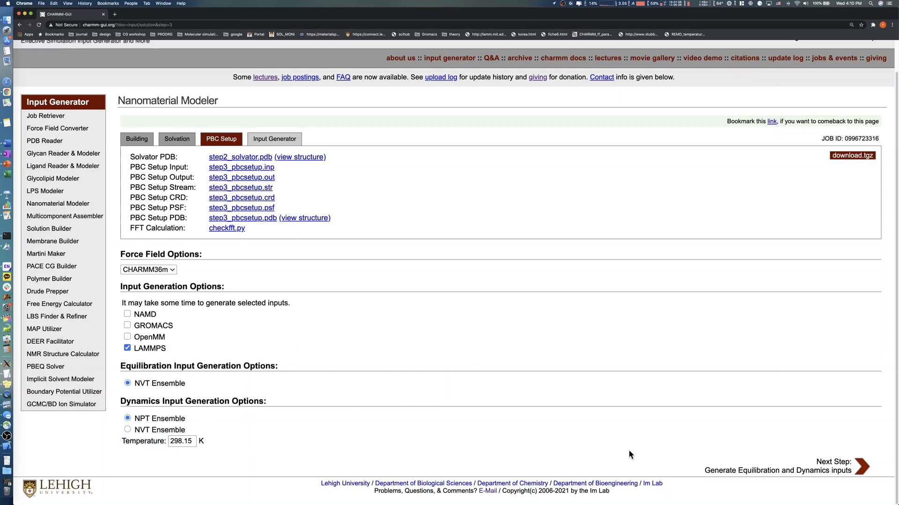
click(859, 470)
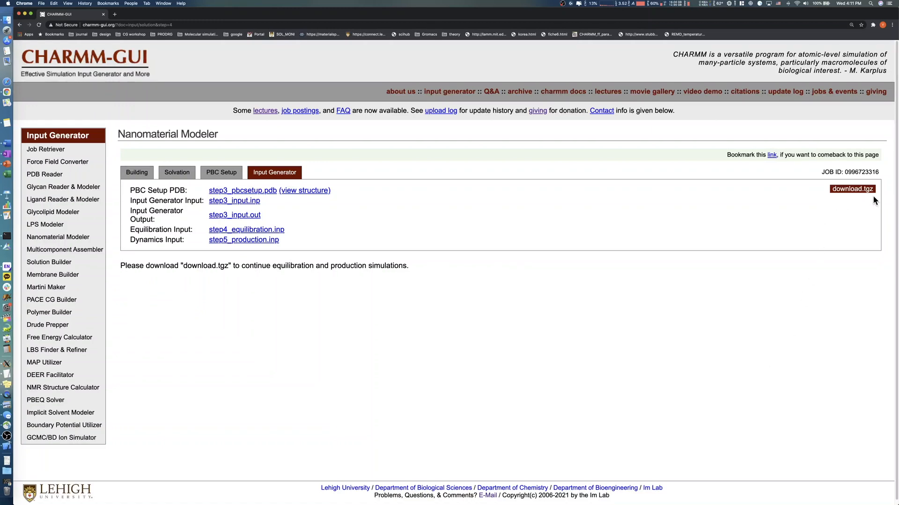
click(852, 189)
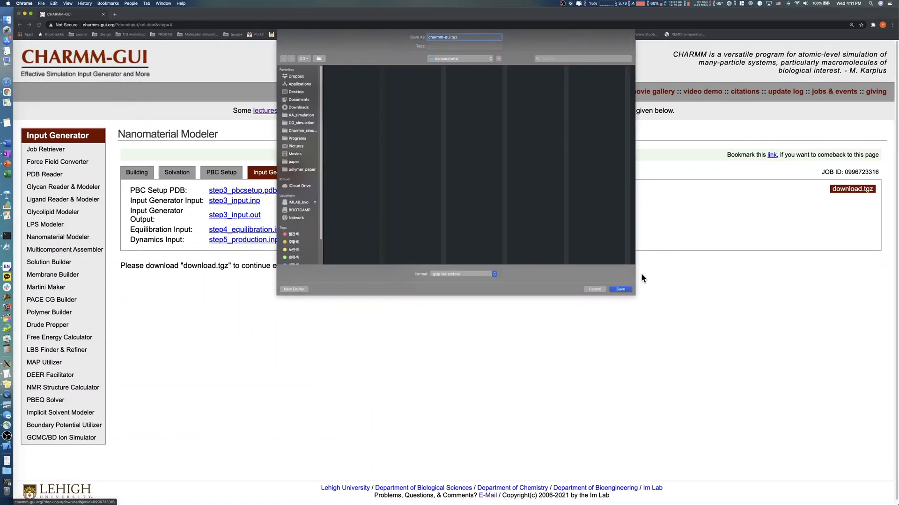
click(620, 290)
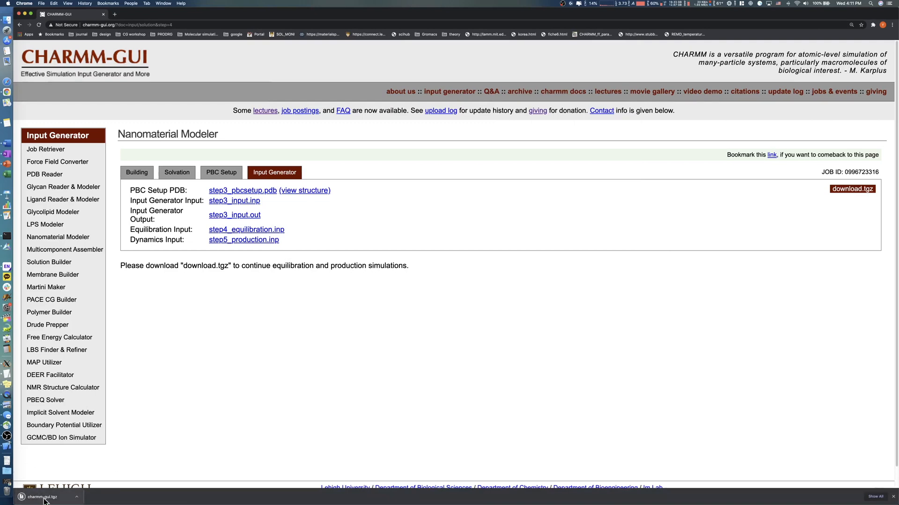
Step: Reveal the download in Finder and open the charmm-gui job's lammps folder
click(39, 496)
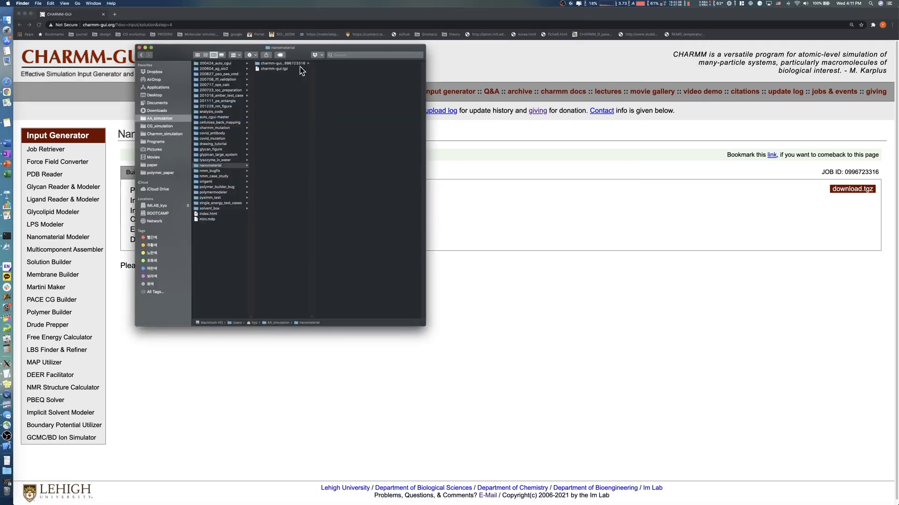
click(283, 63)
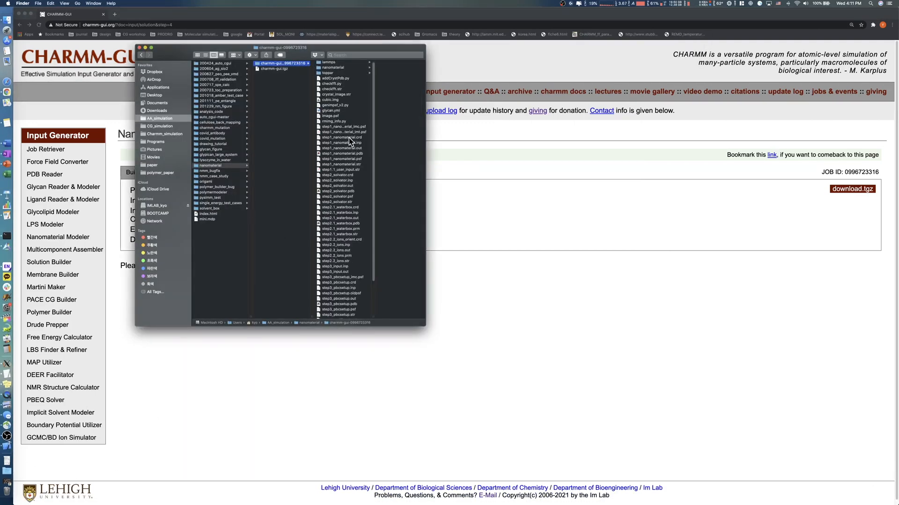
scroll(down, 3)
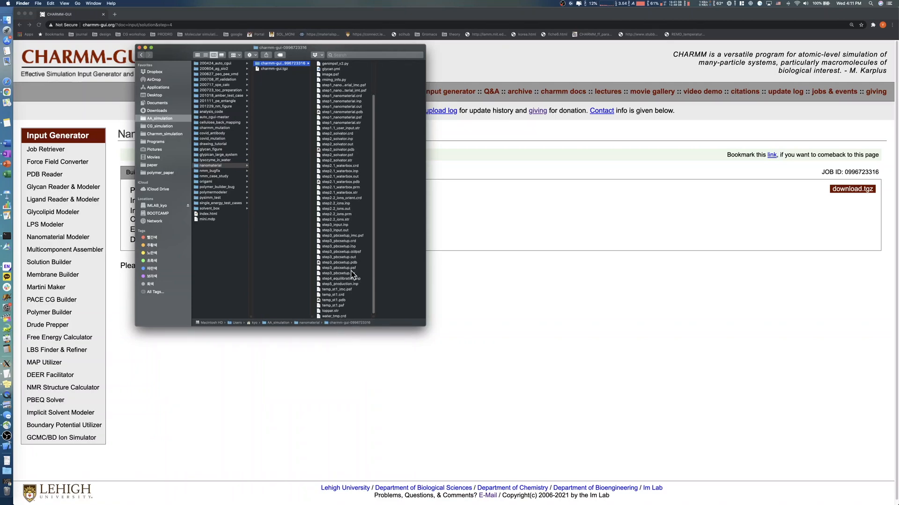
click(316, 63)
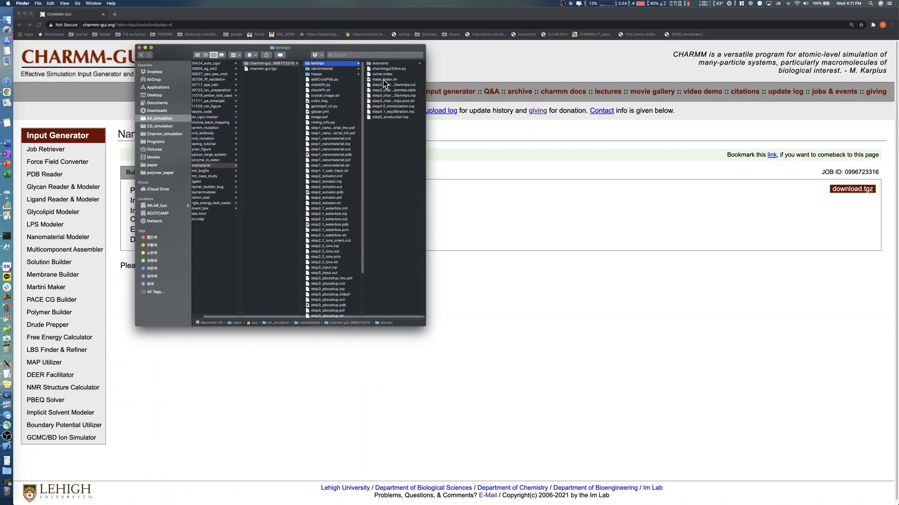